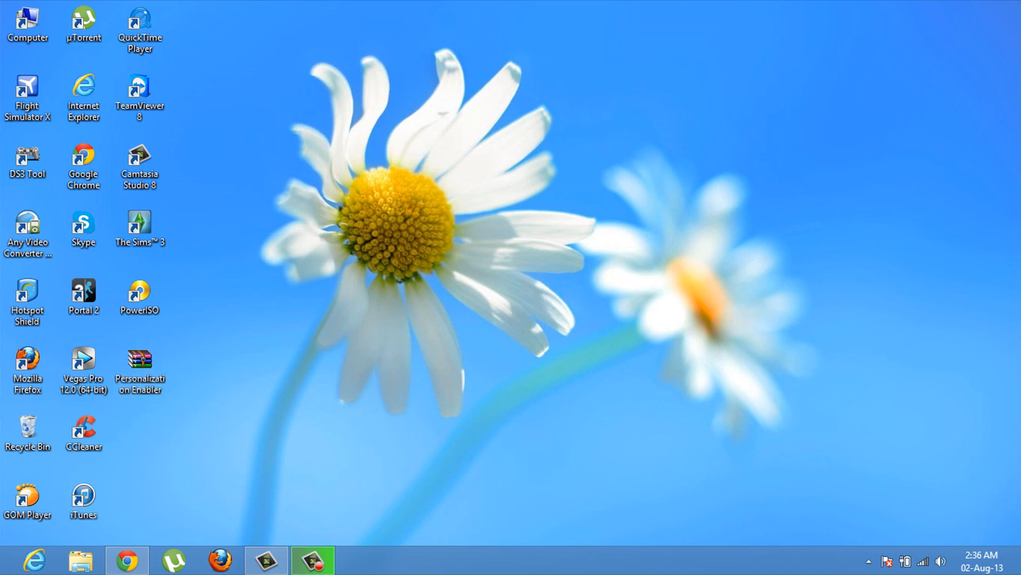
Step: Attempt to set the Formula 1 car photo as lock screen from Photos and dismiss the activation error
{"action": "left_click", "coordinate": [138, 368]}
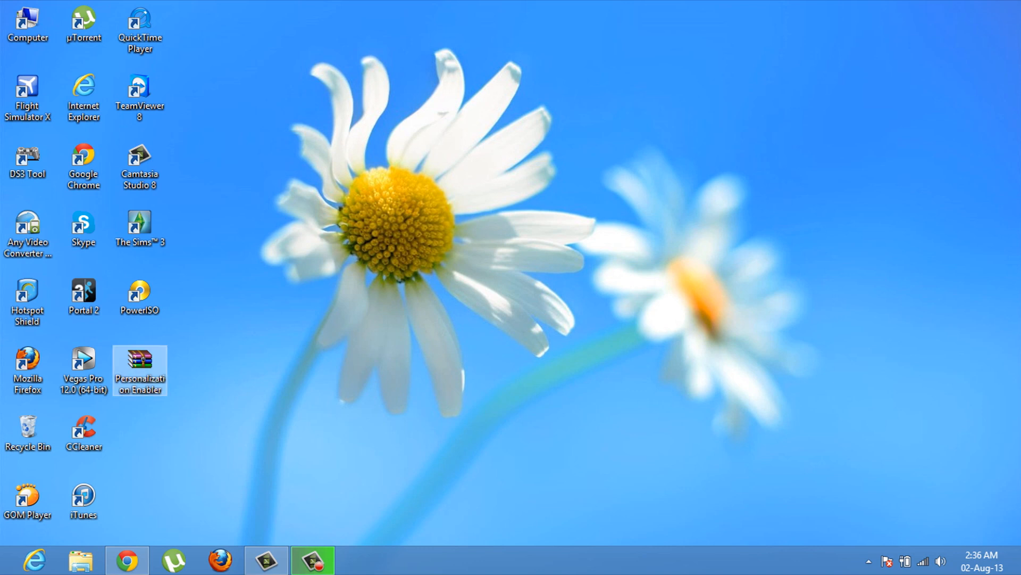
{"action": "key", "text": "Super"}
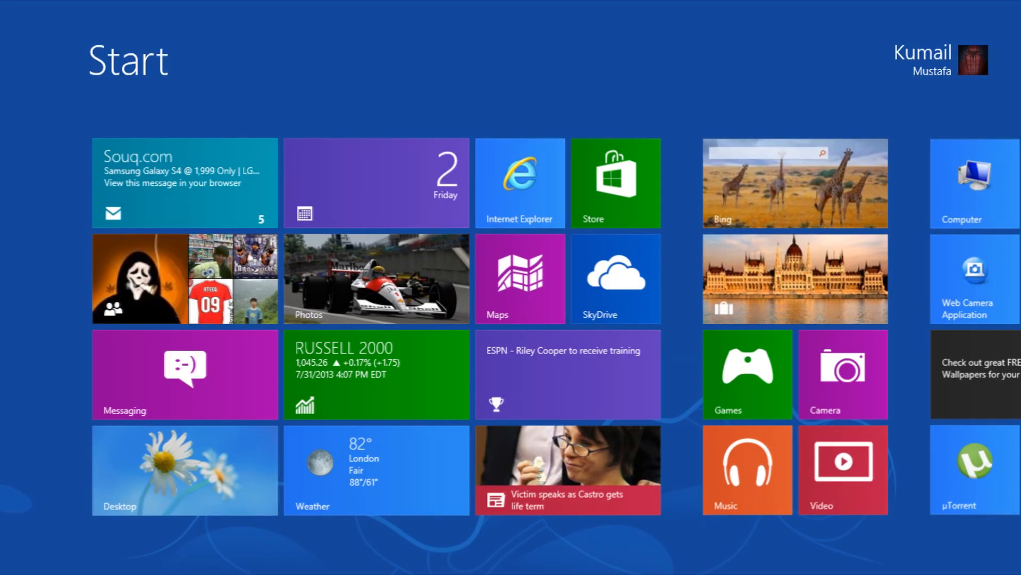
{"action": "left_click", "coordinate": [376, 277]}
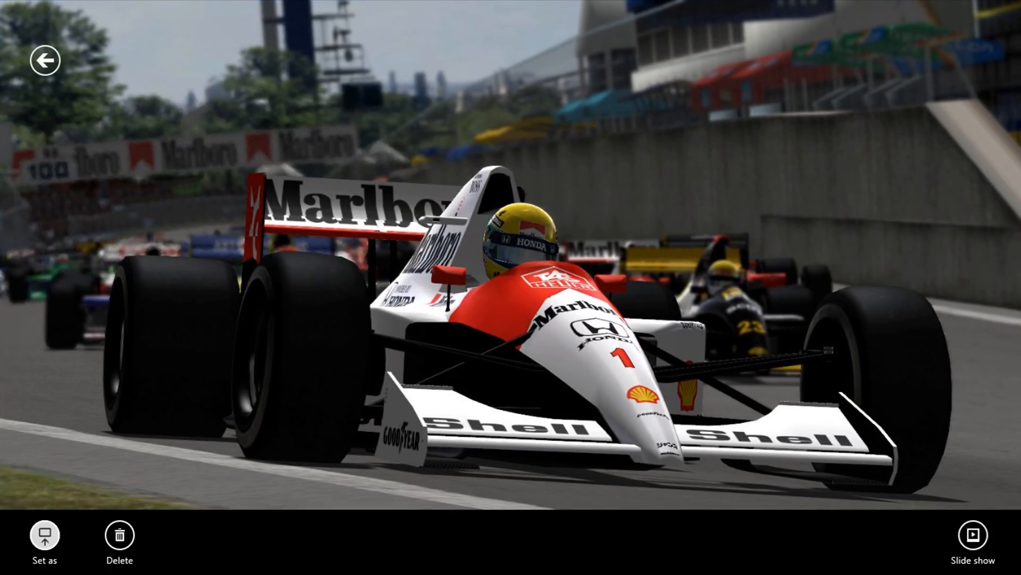
{"action": "left_click", "coordinate": [44, 540]}
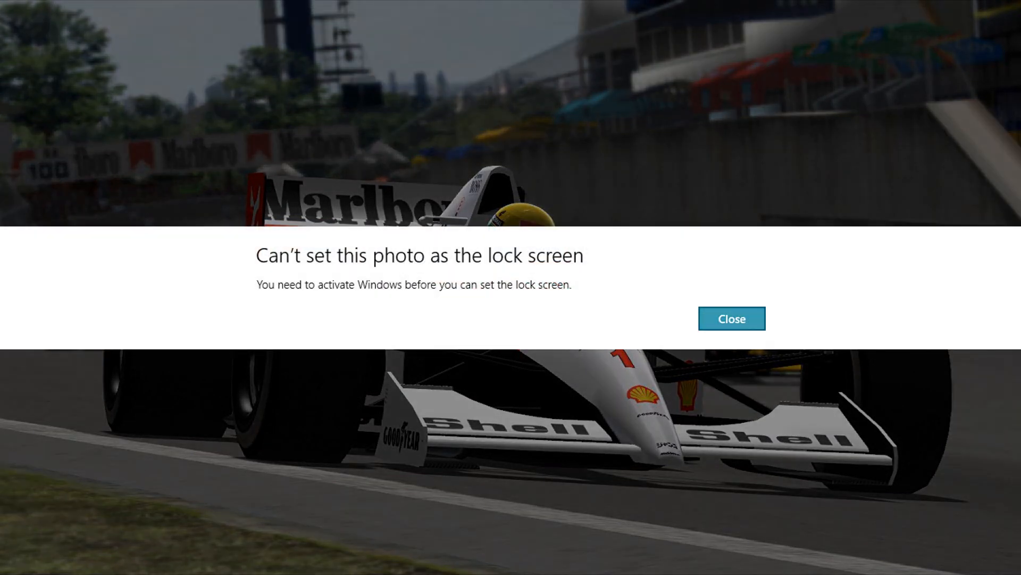
{"action": "left_click", "coordinate": [731, 318]}
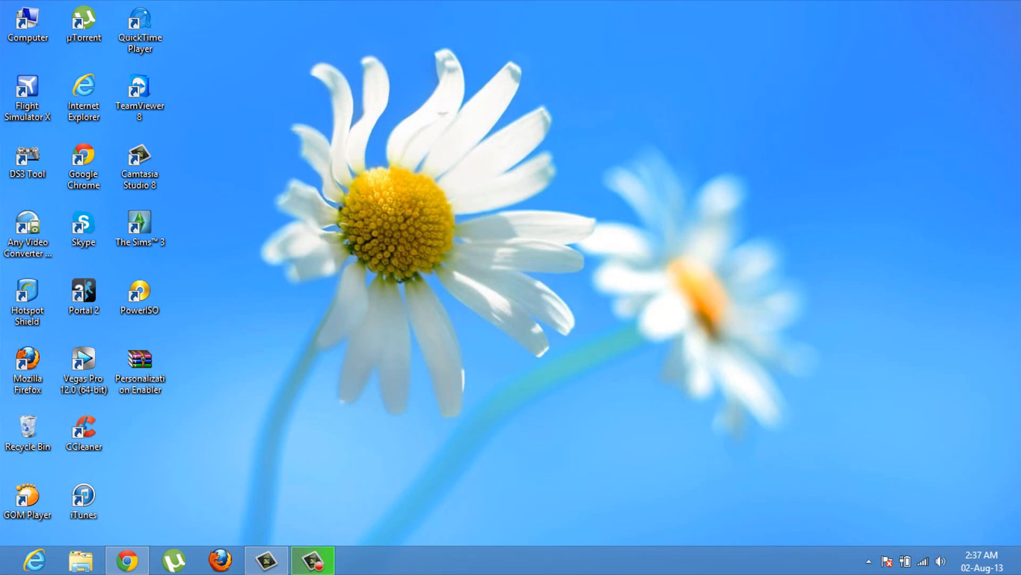
Step: Visit PC settings from the Settings charm, then return to the desktop
{"action": "left_click", "coordinate": [1020, 286]}
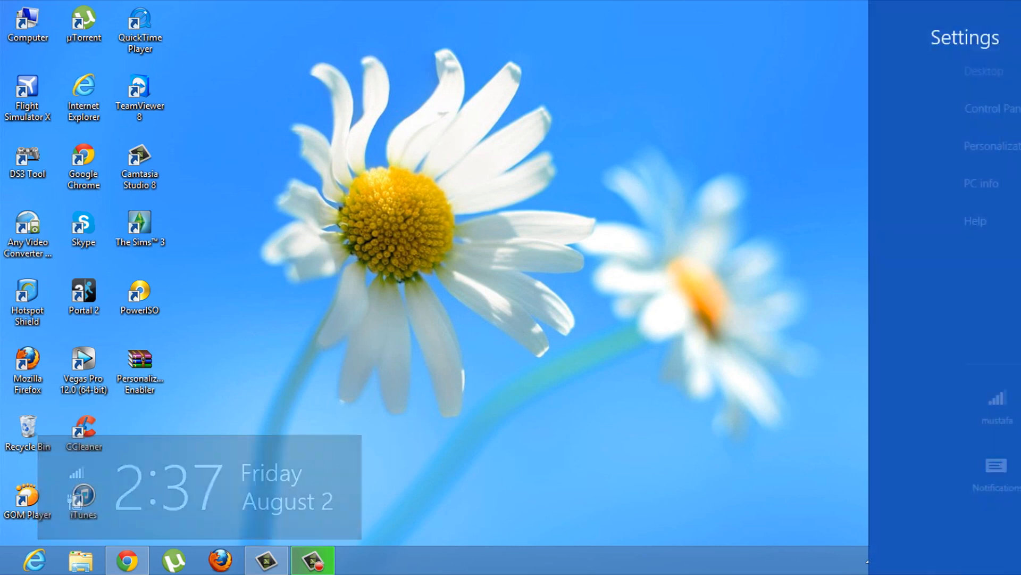
{"action": "left_click", "coordinate": [991, 145]}
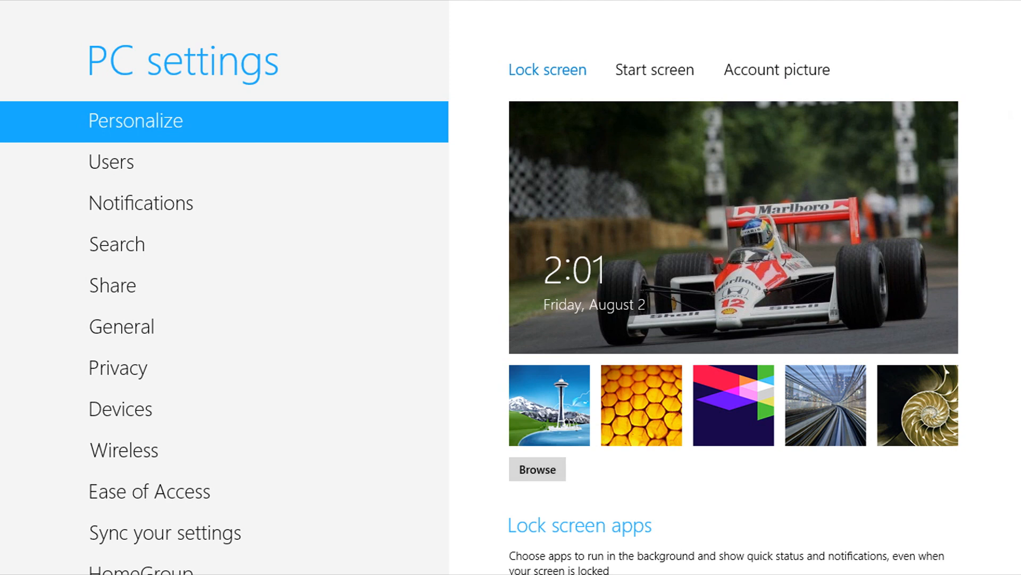
{"action": "key", "text": "Super"}
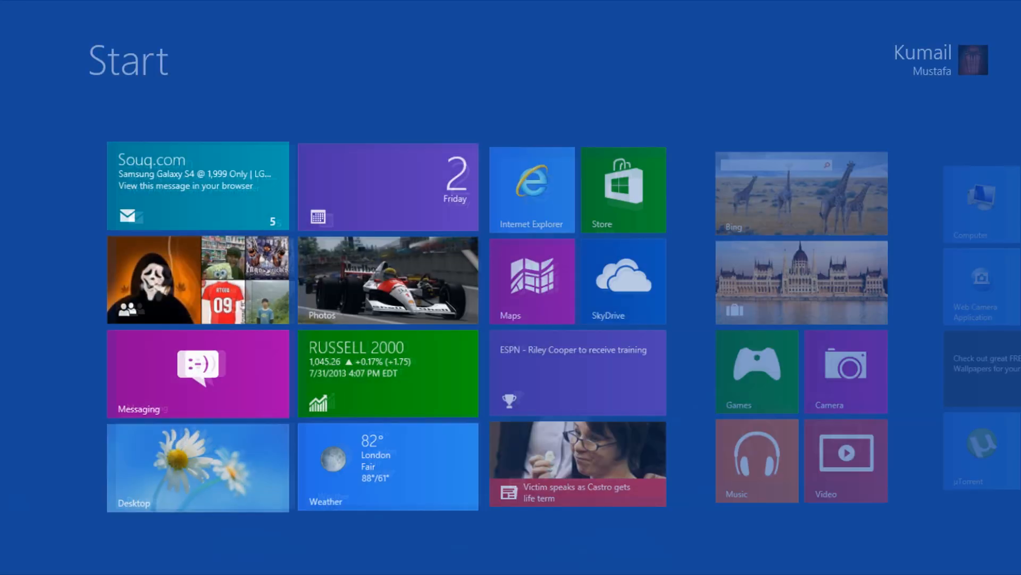
{"action": "left_click", "coordinate": [196, 466]}
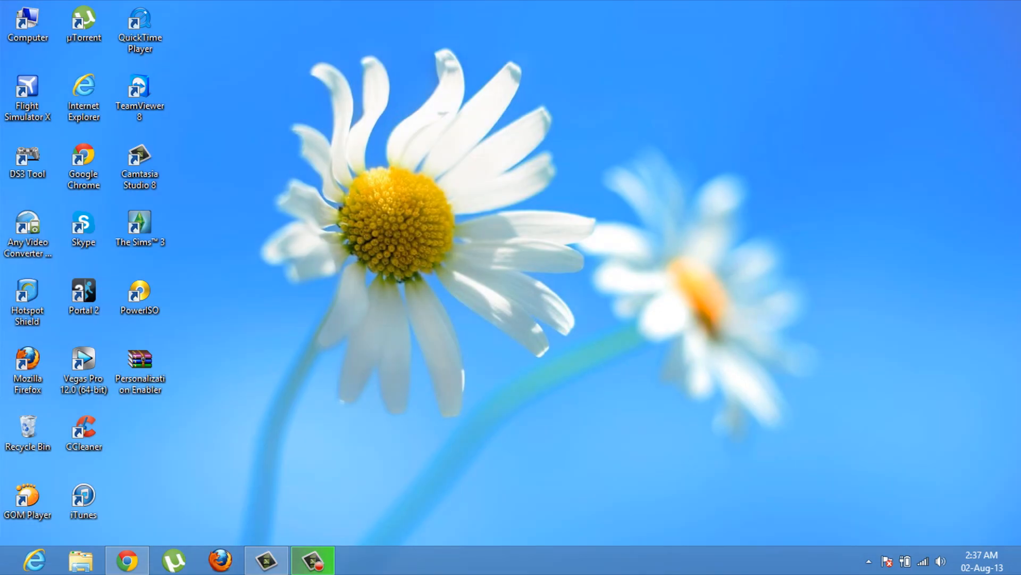
Step: Open the Personalization Enabler archive and the folder inside it
{"action": "left_click", "coordinate": [140, 369]}
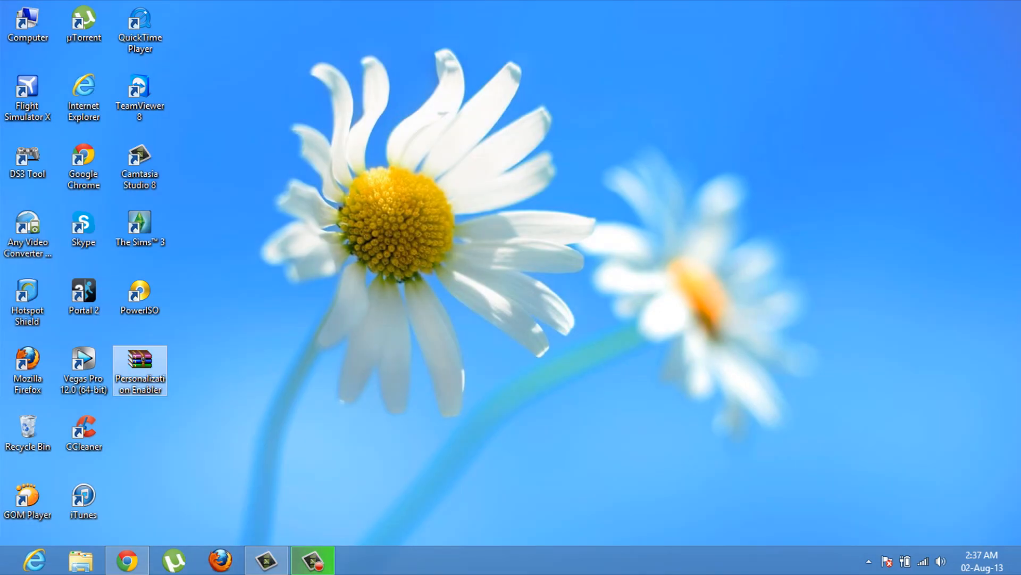
{"action": "double_click", "coordinate": [139, 371]}
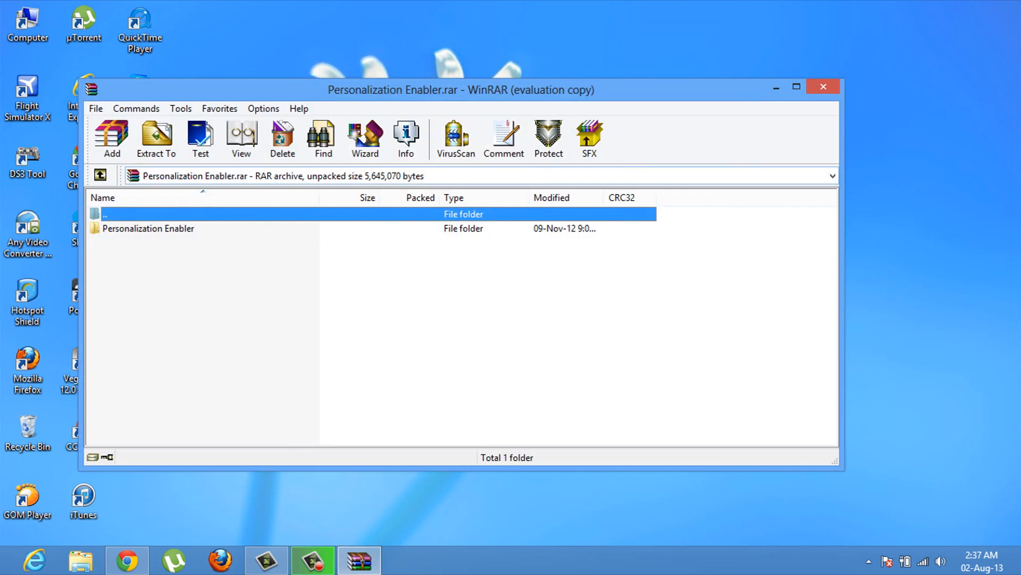
{"action": "double_click", "coordinate": [147, 227]}
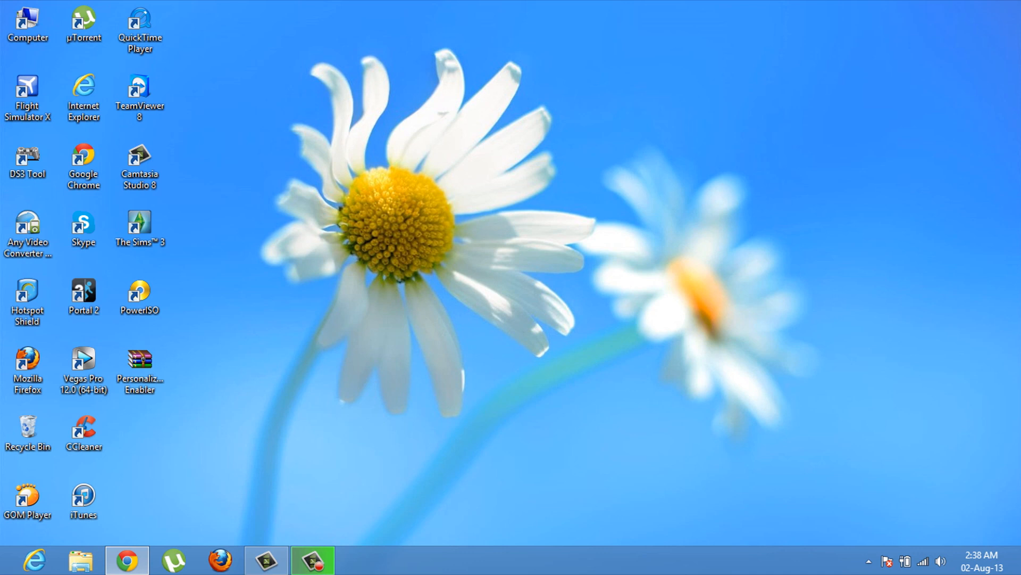
{"action": "mouse_move", "coordinate": [1020, 287]}
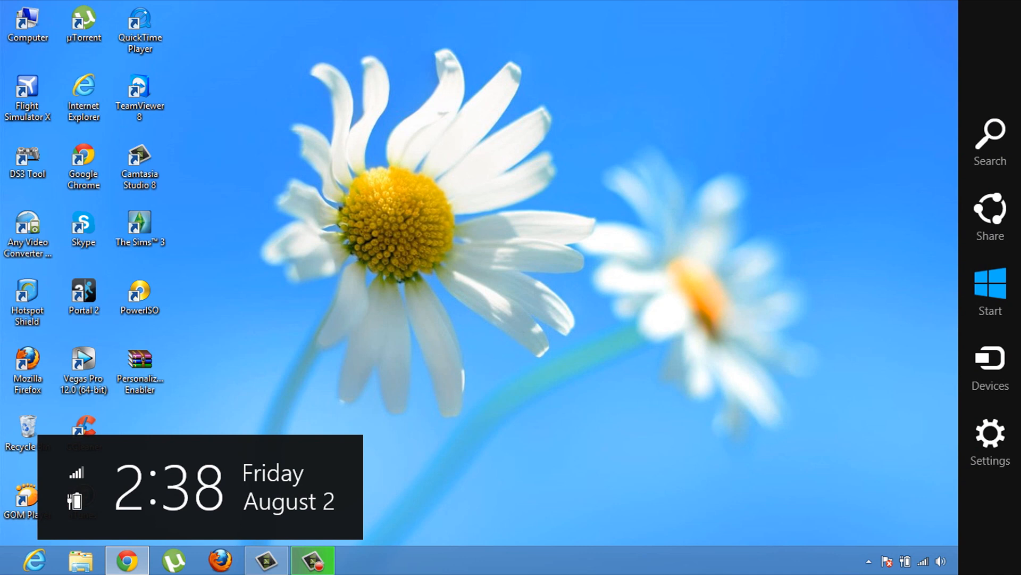
Step: In PC settings Lock screen, browse and choose the red-and-white Formula 1 car photo
{"action": "left_click", "coordinate": [989, 433]}
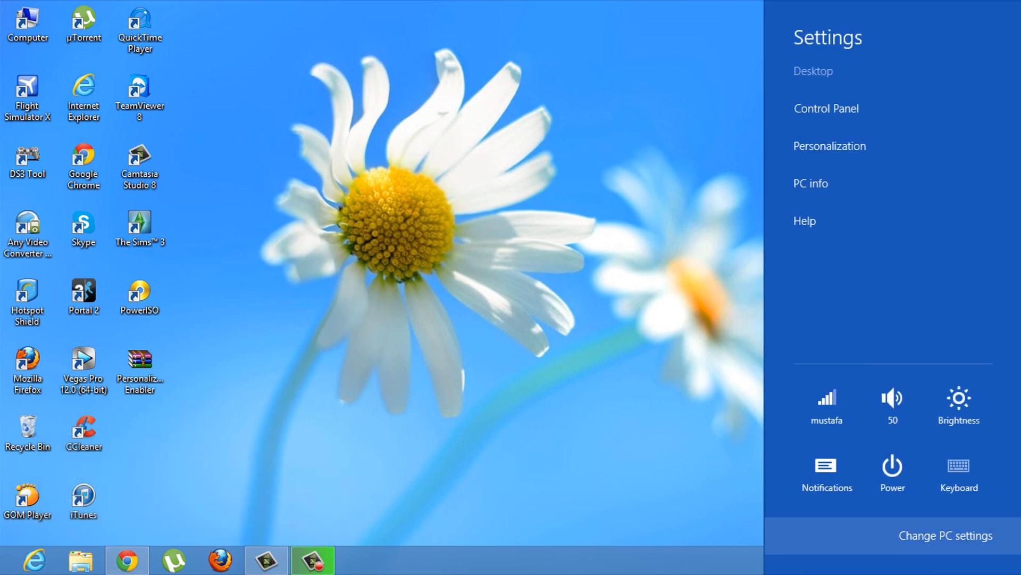
{"action": "left_click", "coordinate": [945, 536]}
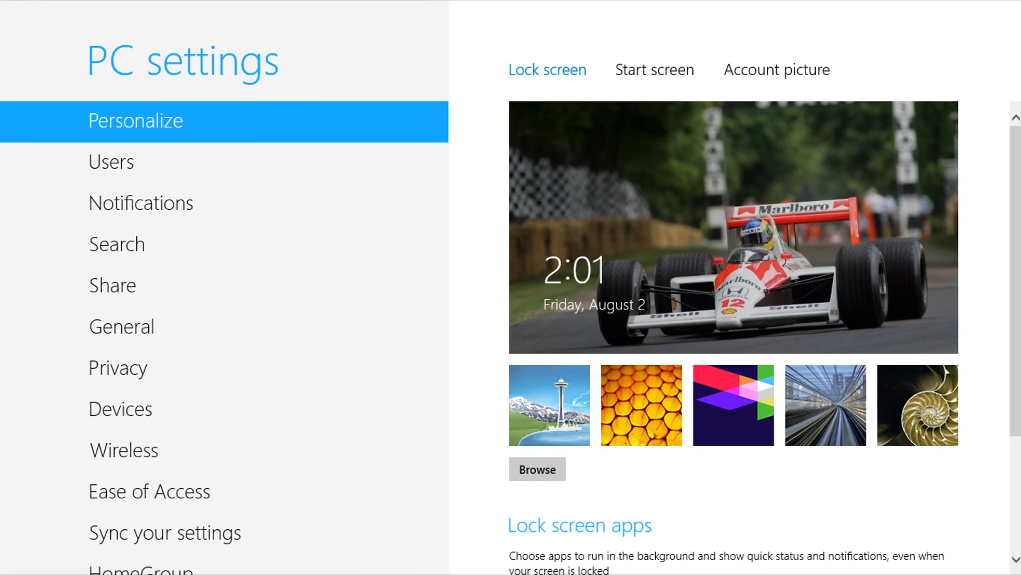
{"action": "left_click", "coordinate": [536, 468]}
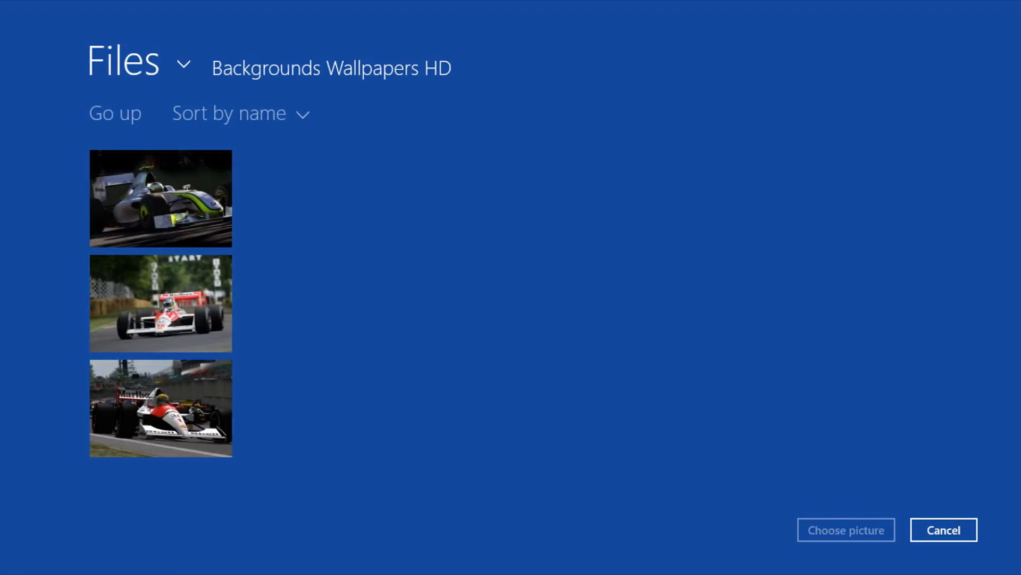
{"action": "left_click", "coordinate": [161, 407]}
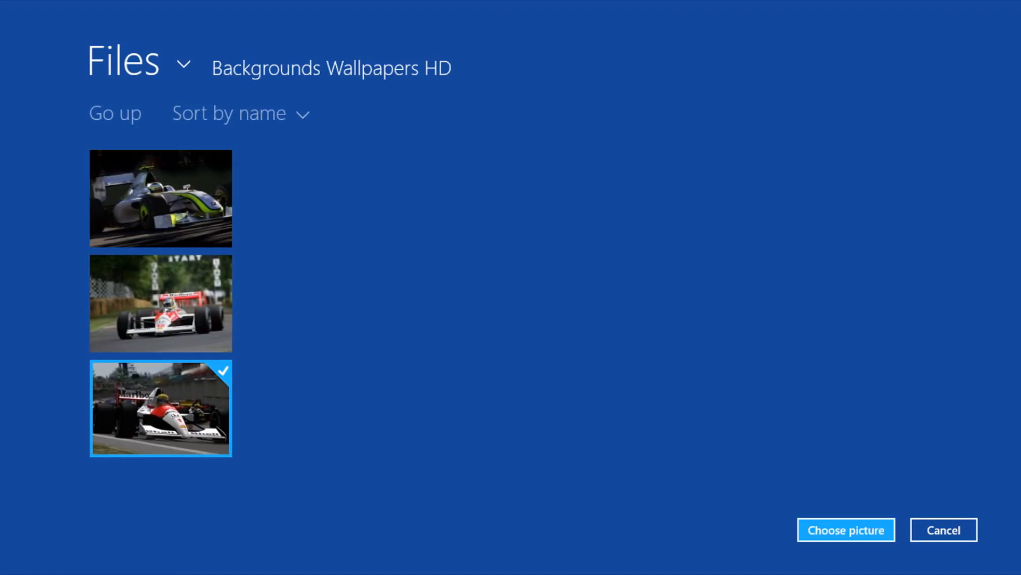
{"action": "left_click", "coordinate": [846, 530]}
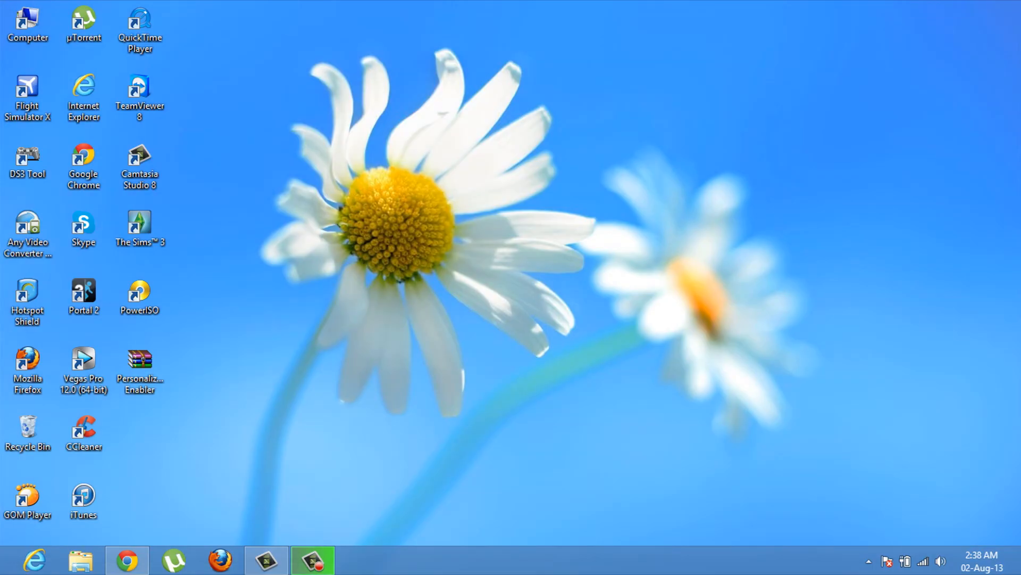
{"action": "left_click", "coordinate": [126, 560]}
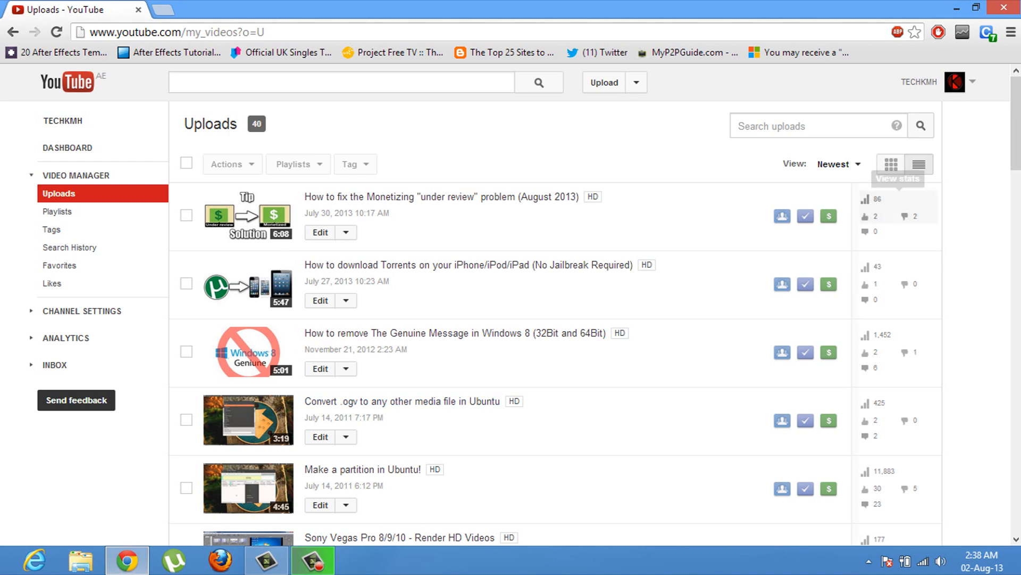
{"action": "scroll", "scroll_direction": "down", "scroll_amount": 3}
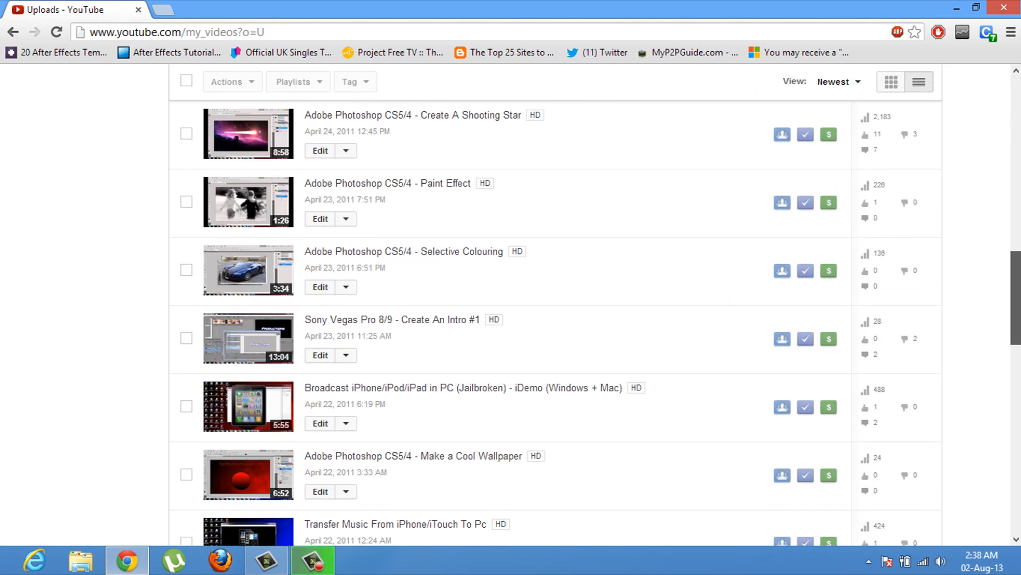
{"action": "scroll", "scroll_direction": "up", "scroll_amount": 3}
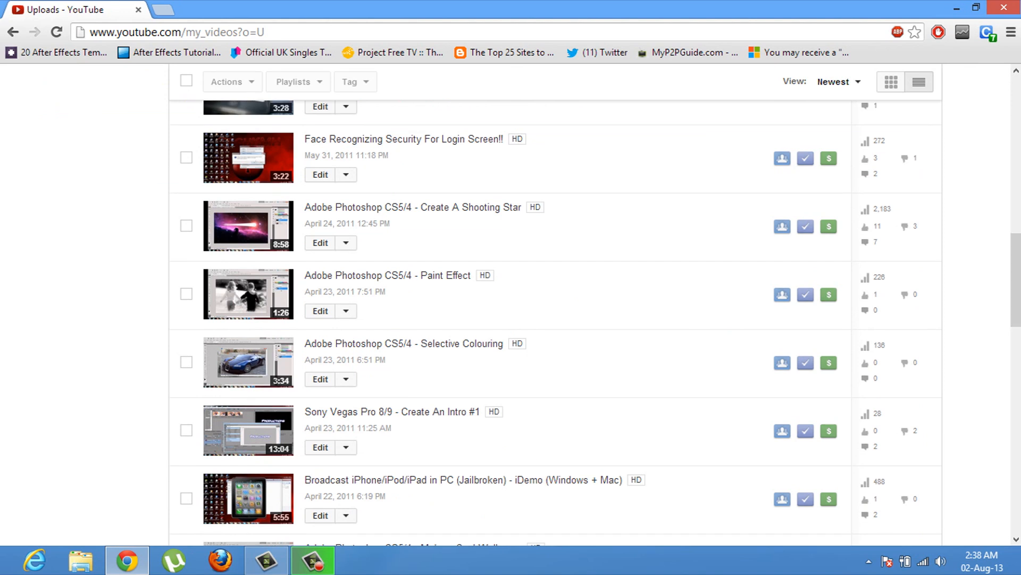
{"action": "scroll", "scroll_direction": "down", "scroll_amount": 3}
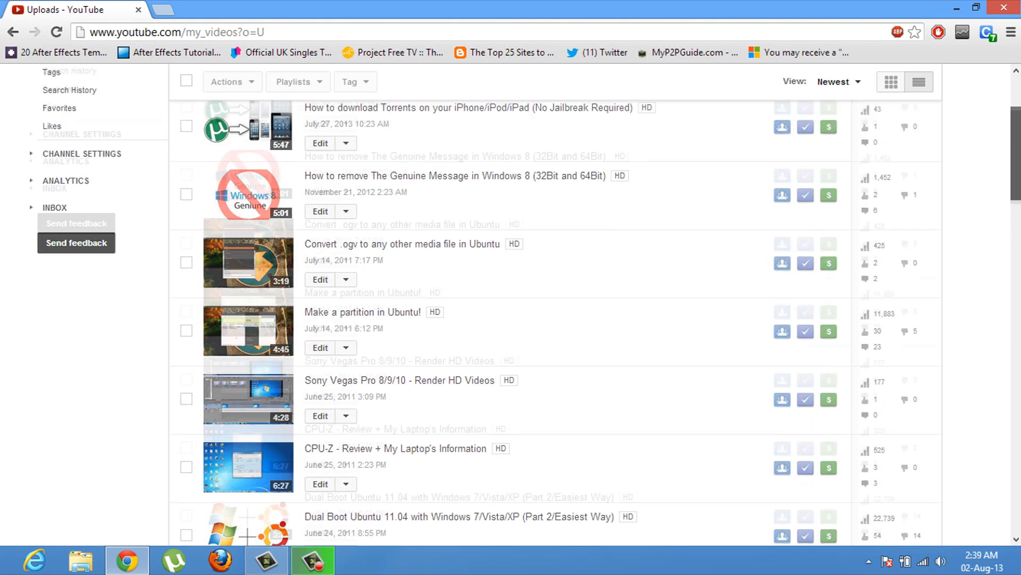
{"action": "scroll", "scroll_direction": "up", "scroll_amount": 3}
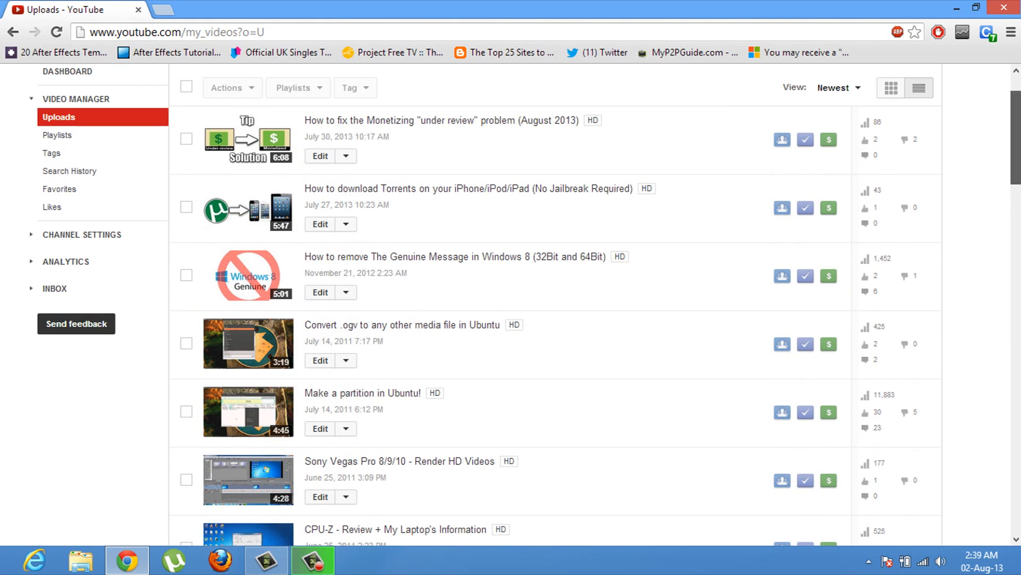
{"action": "scroll", "scroll_direction": "up", "scroll_amount": 3}
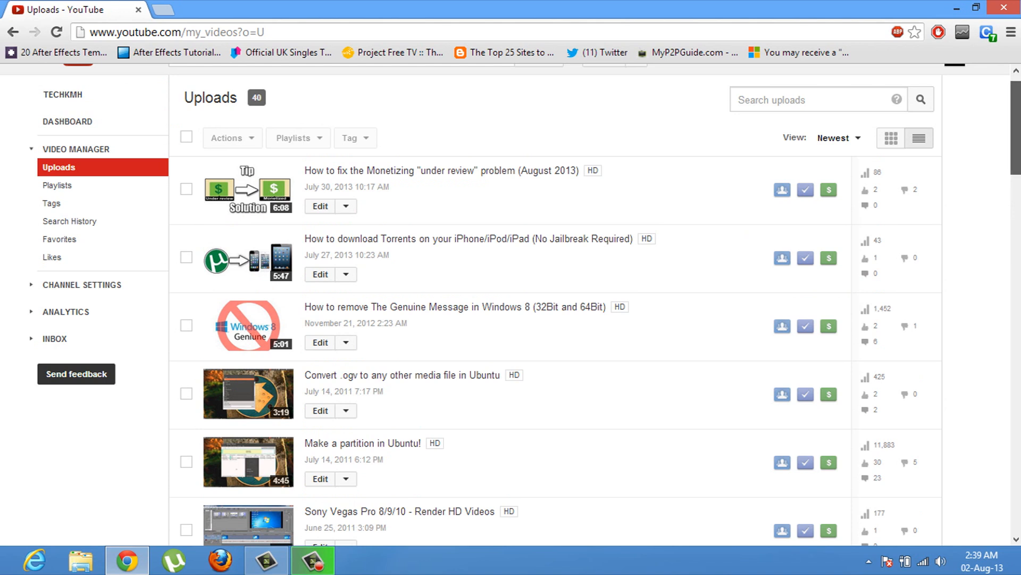
{"action": "left_click", "coordinate": [976, 7]}
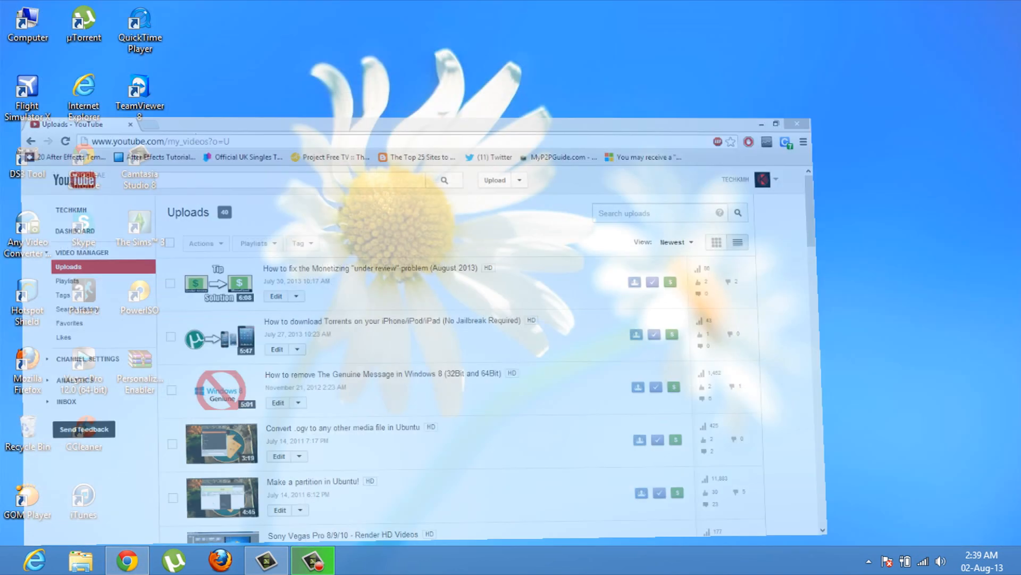